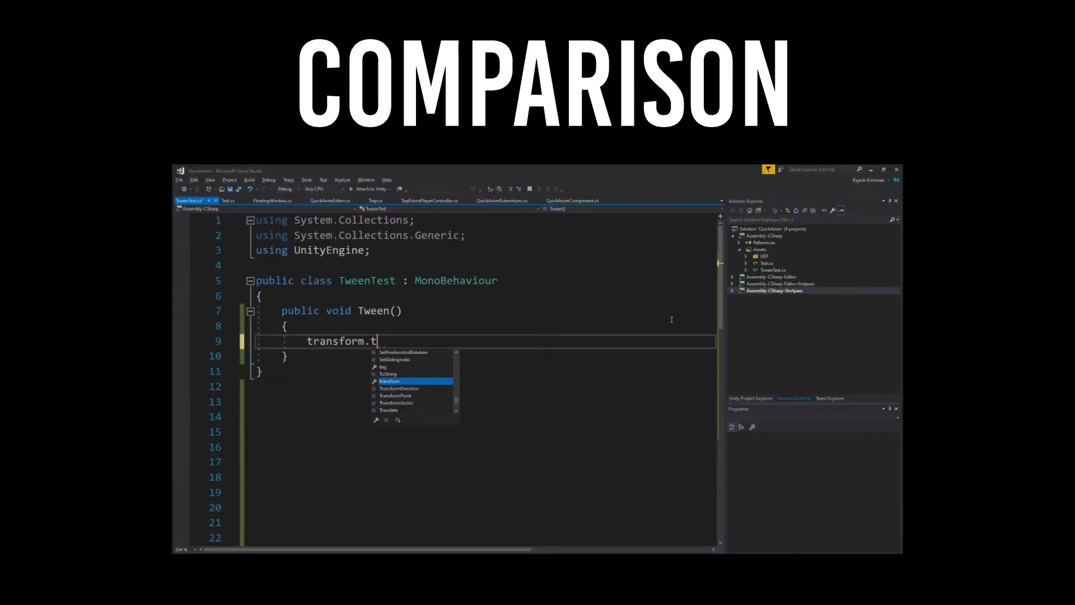
Write TweenPosition to (10, 0, 0) over 3 seconds and begin a TweenScale to Vector3.zero.
type("weenPosition(new Vector3(10, 0, 0), 3);")
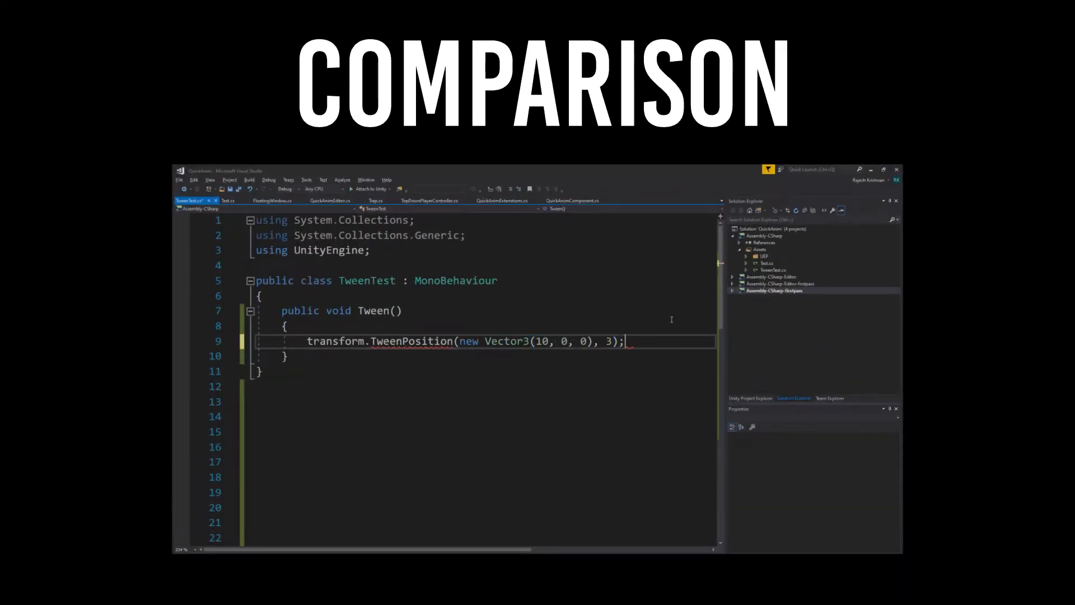
type("transform.TweenScale(Vector3.zero,")
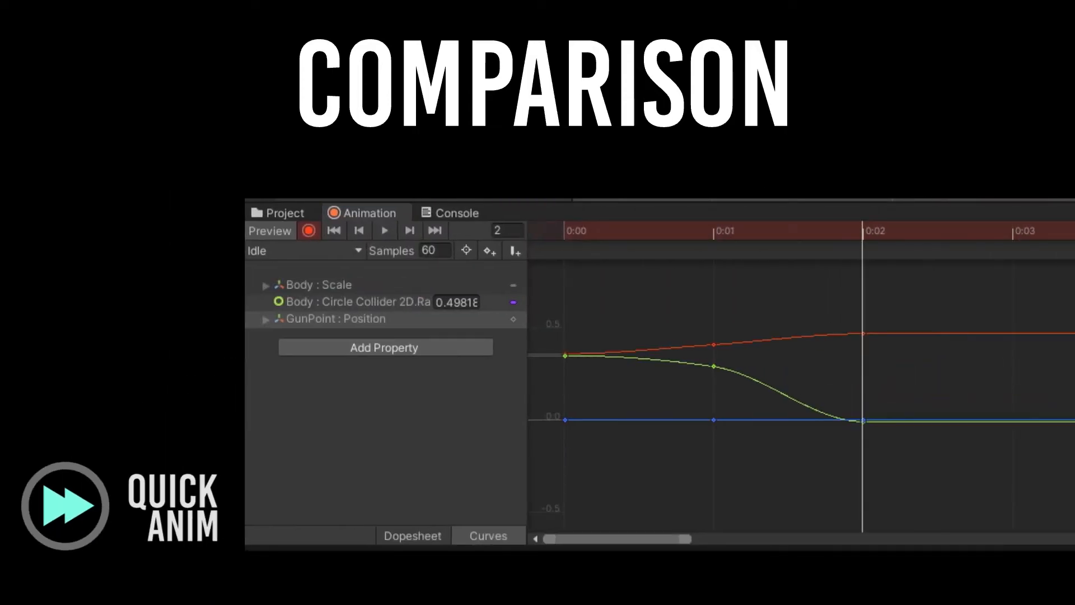
Add a keyframe at 0:03 in the Idle clip's Curves view so the curves dip and return.
left_click(409, 230)
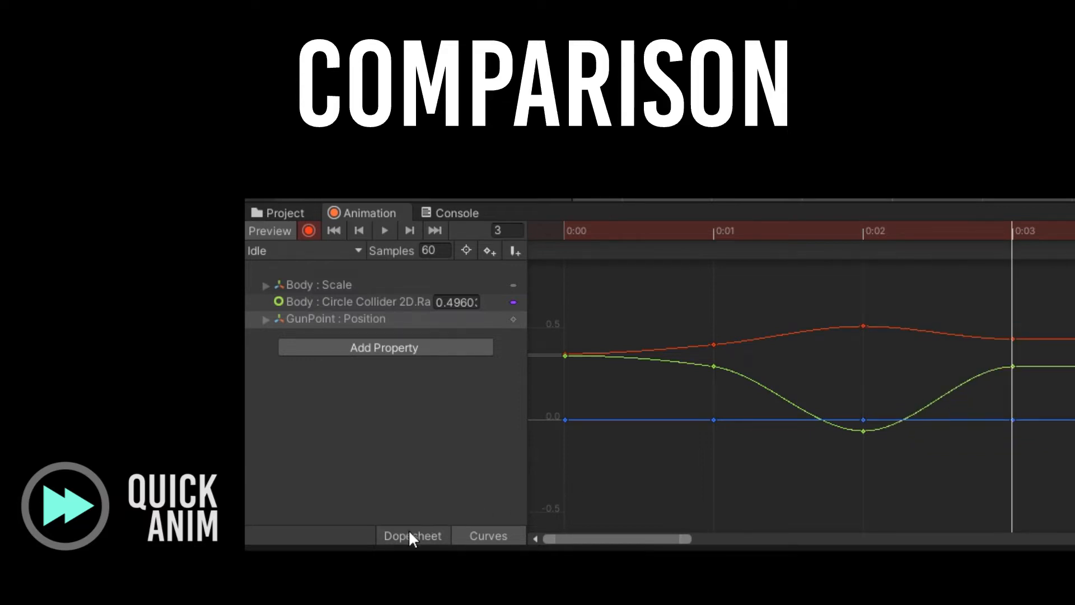
left_click(412, 535)
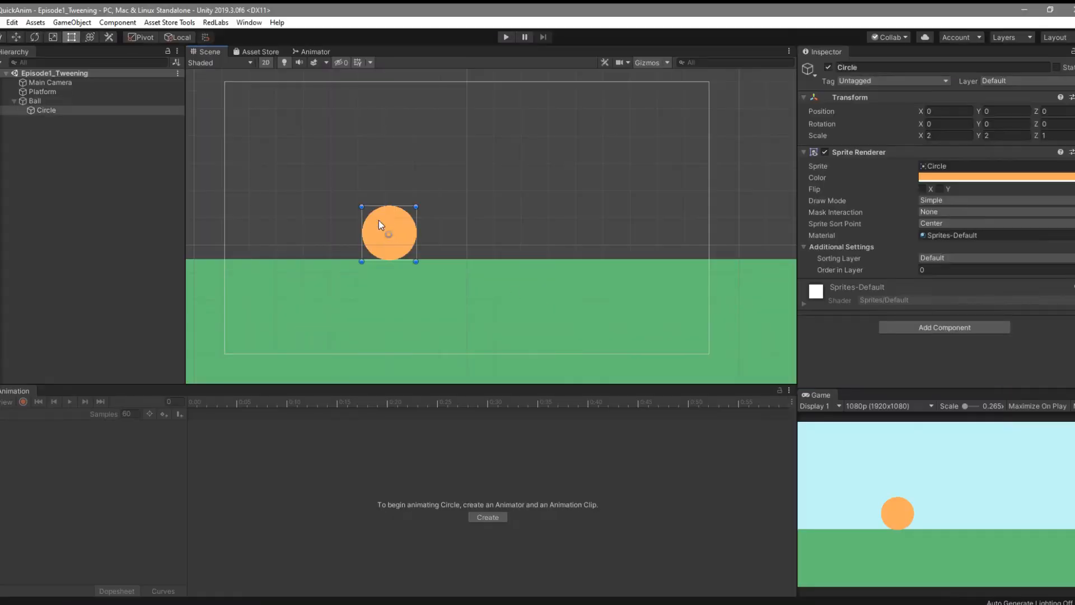
Attach a Quick Anim Component to Ball and name its new clip 'Jump'.
left_click(33, 101)
type("qui")
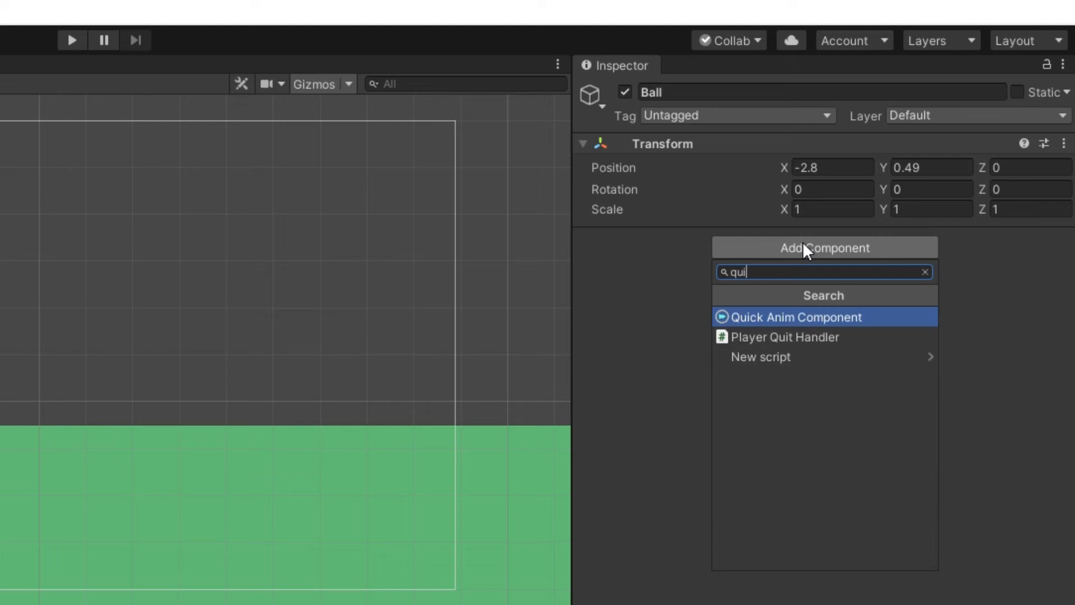
left_click(795, 317)
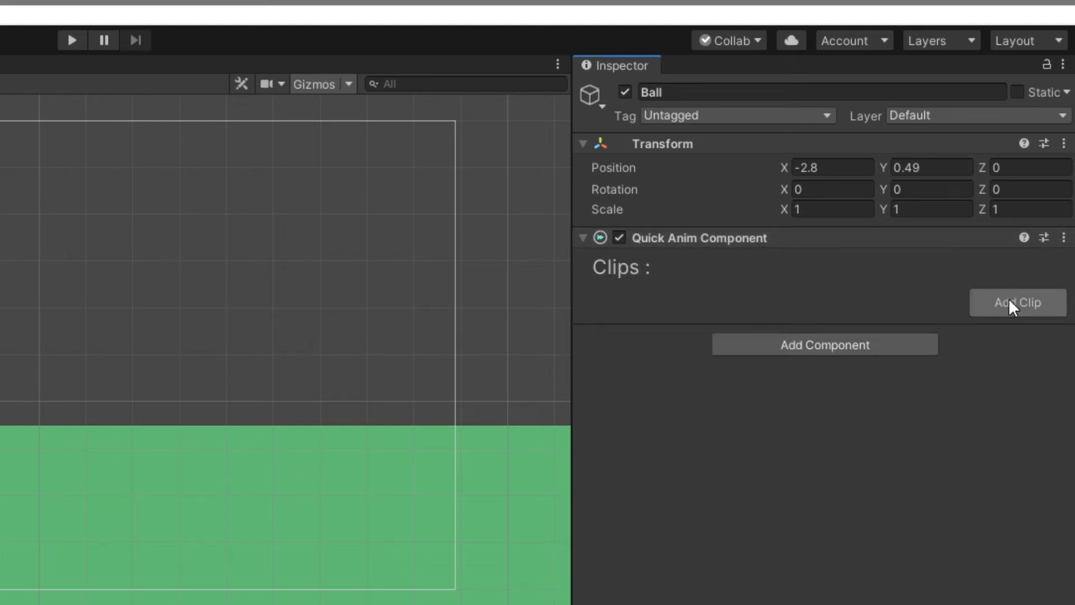
left_click(1017, 302)
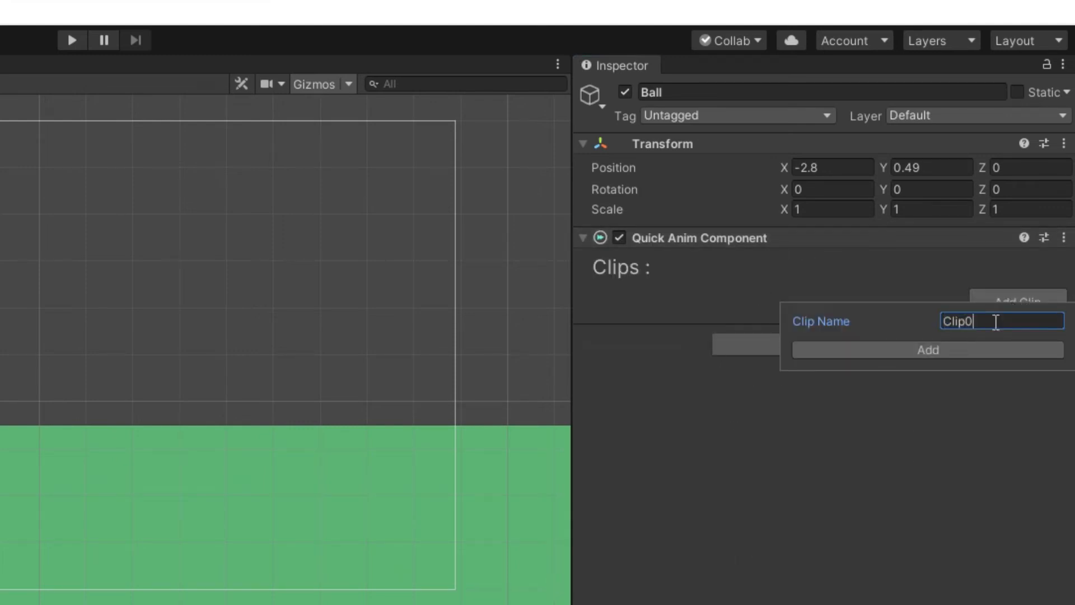
type("Jump")
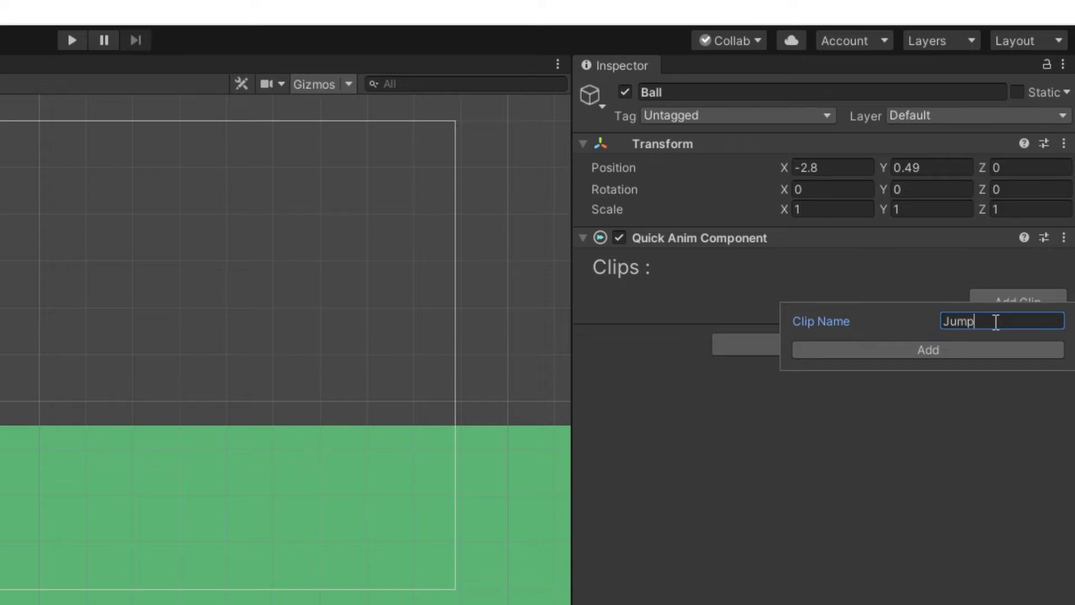
Create the Jump clip and record the Circle's position and scale keys at frames 0 and 4.
left_click(927, 350)
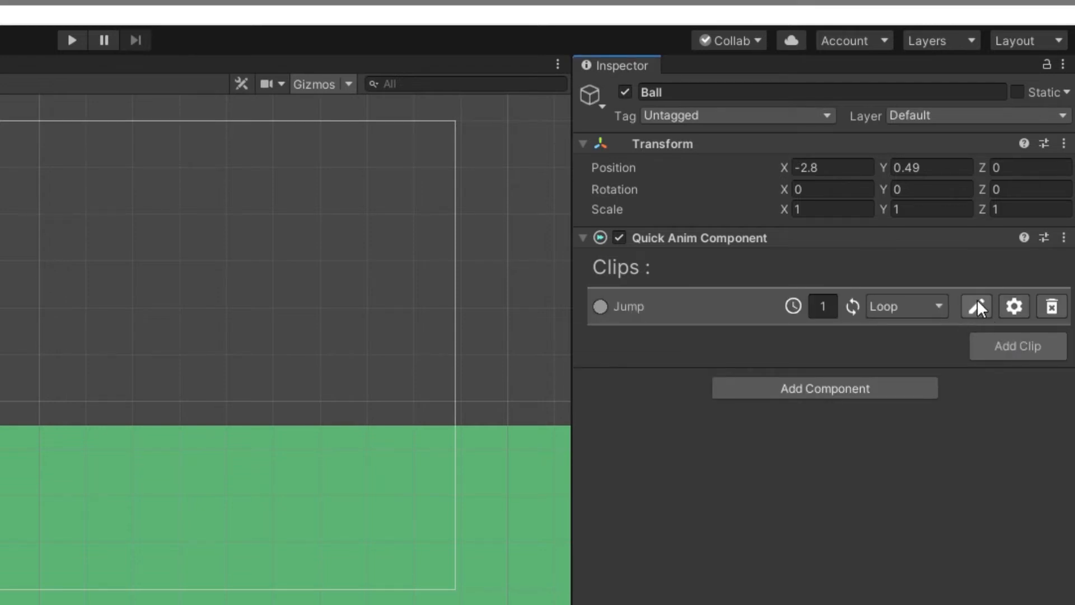
left_click(979, 306)
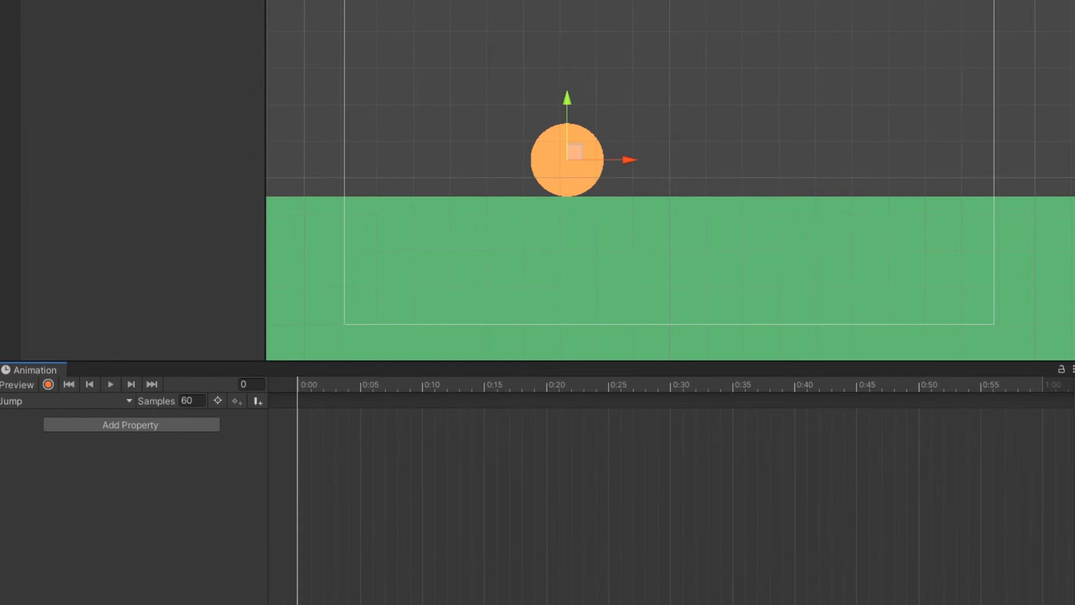
mouse_move(310, 453)
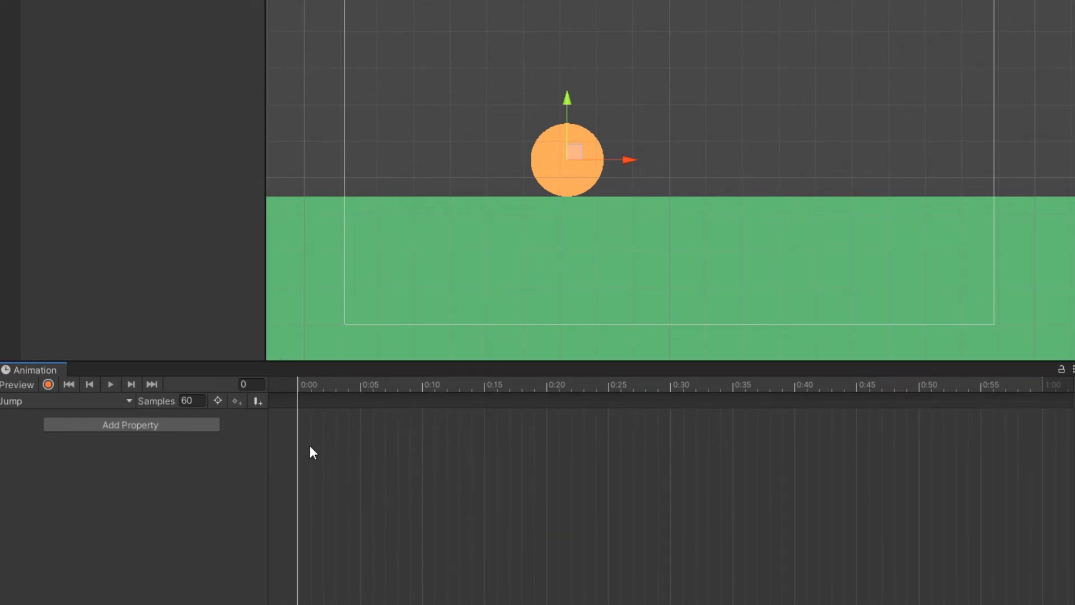
left_click(48, 384)
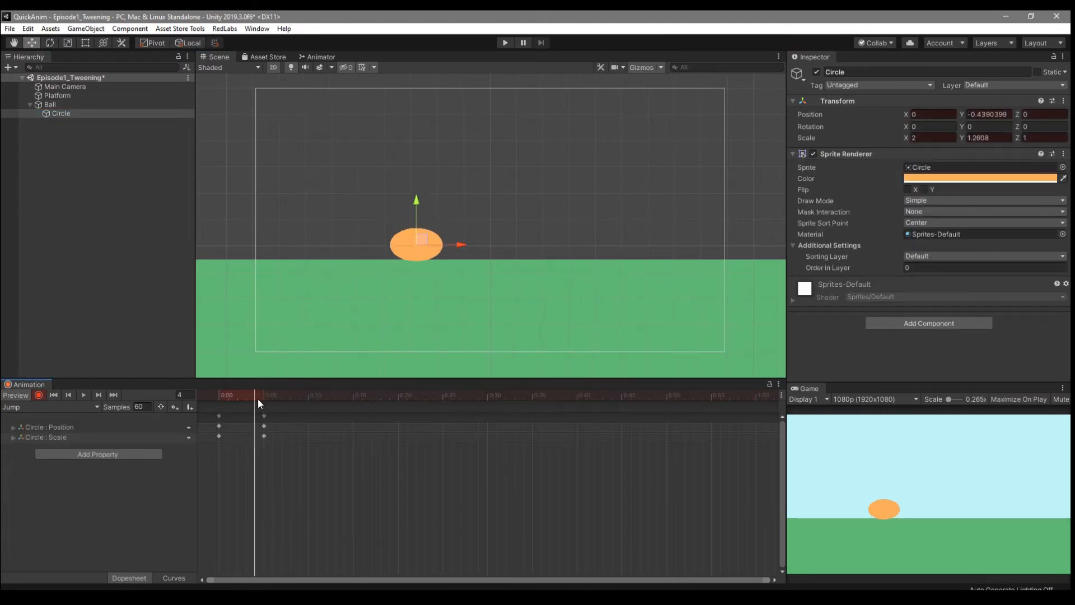
left_click(576, 395)
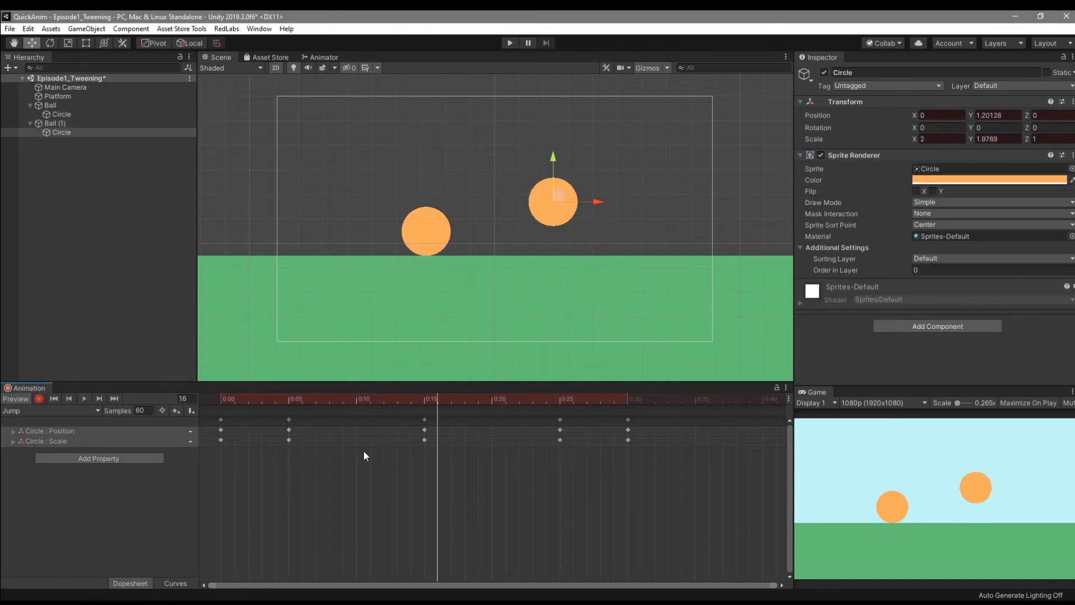
Play the Jump clip to preview the ball rising and stretching.
left_click(84, 399)
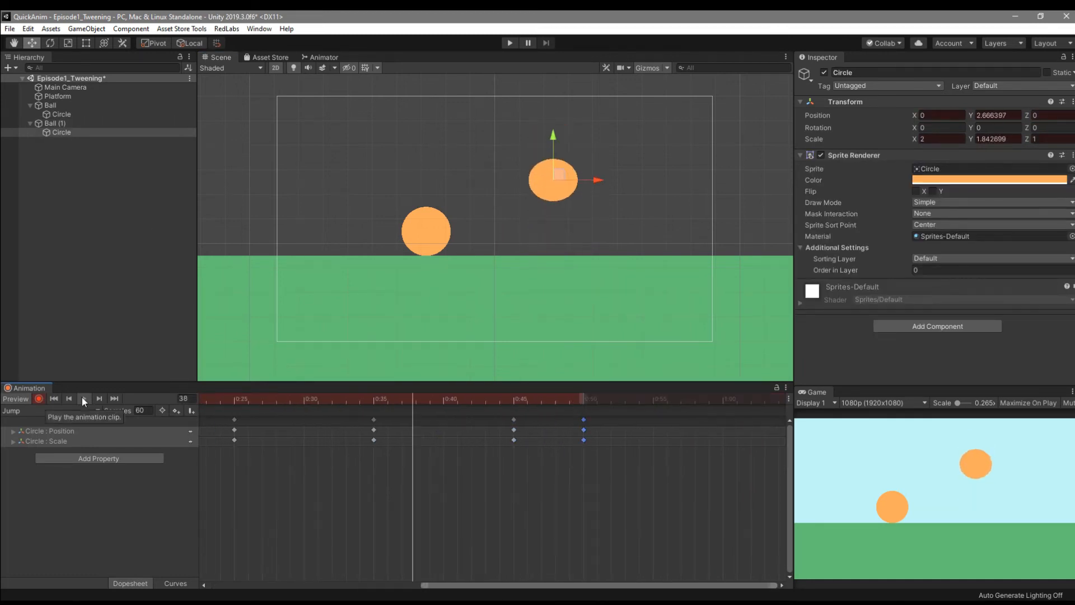